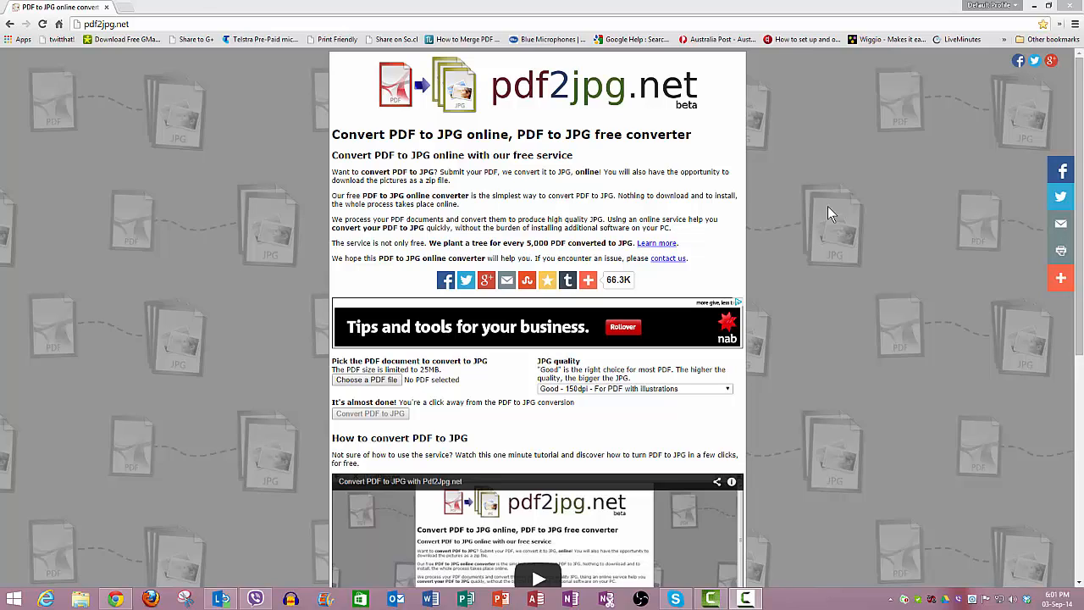
{"action": "mouse_move", "coordinate": [833, 208]}
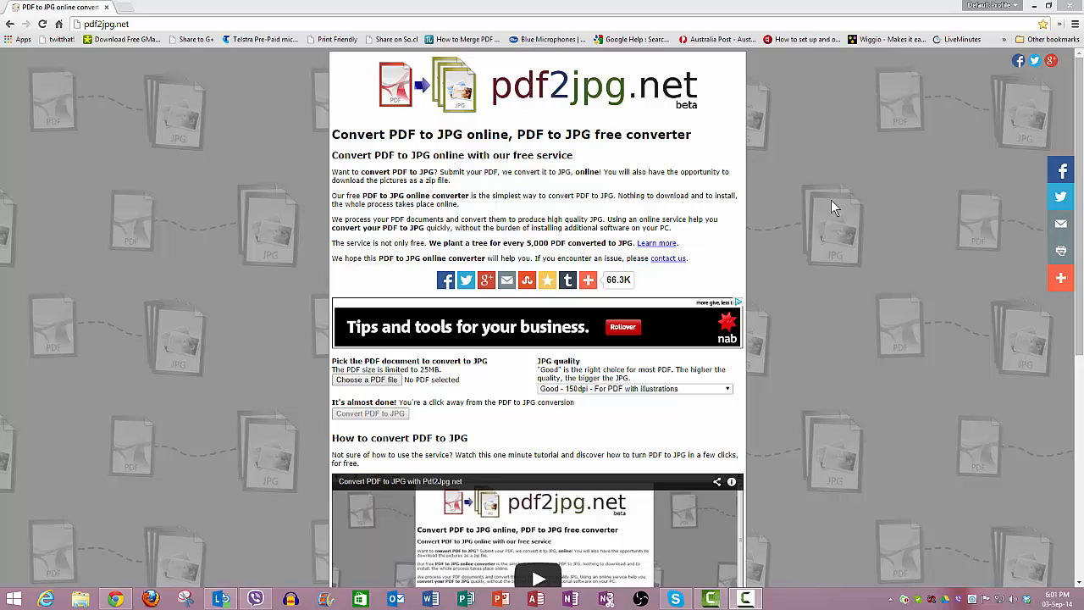
{"action": "mouse_move", "coordinate": [834, 199]}
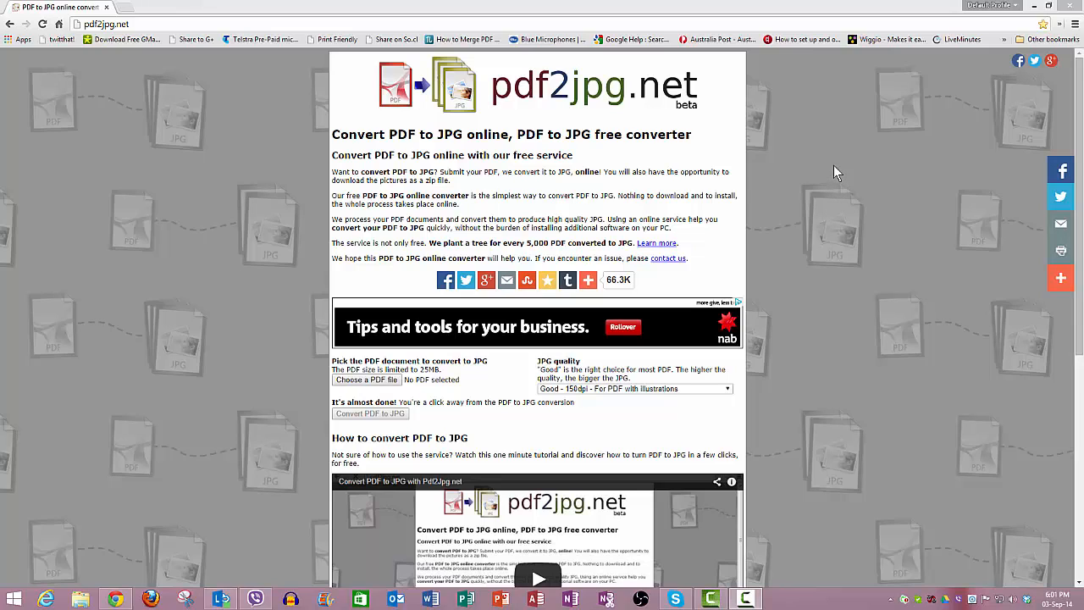
{"action": "mouse_move", "coordinate": [827, 167]}
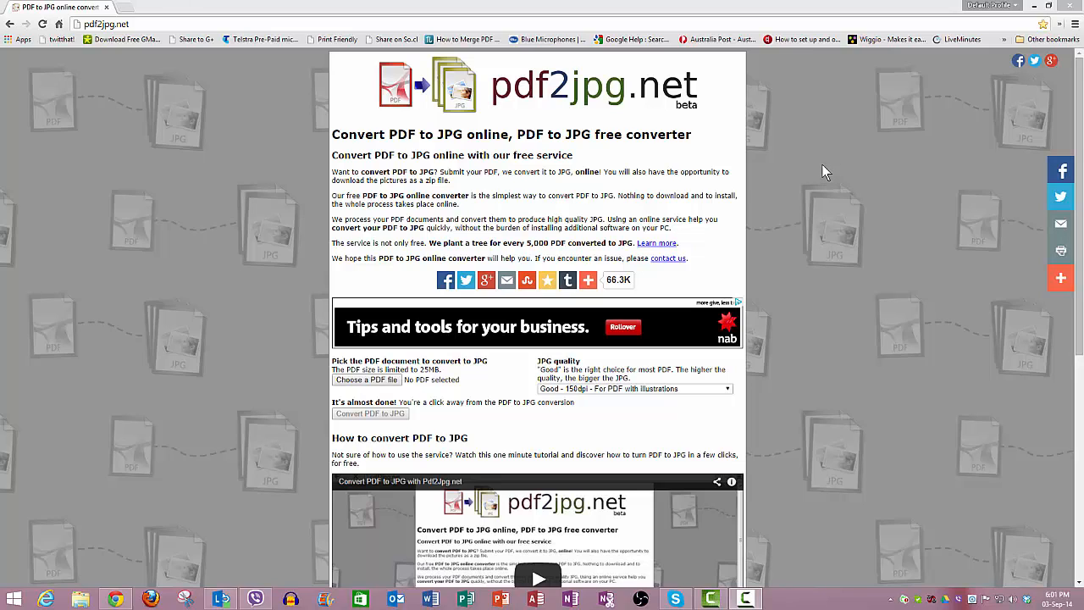
{"action": "mouse_move", "coordinate": [816, 165]}
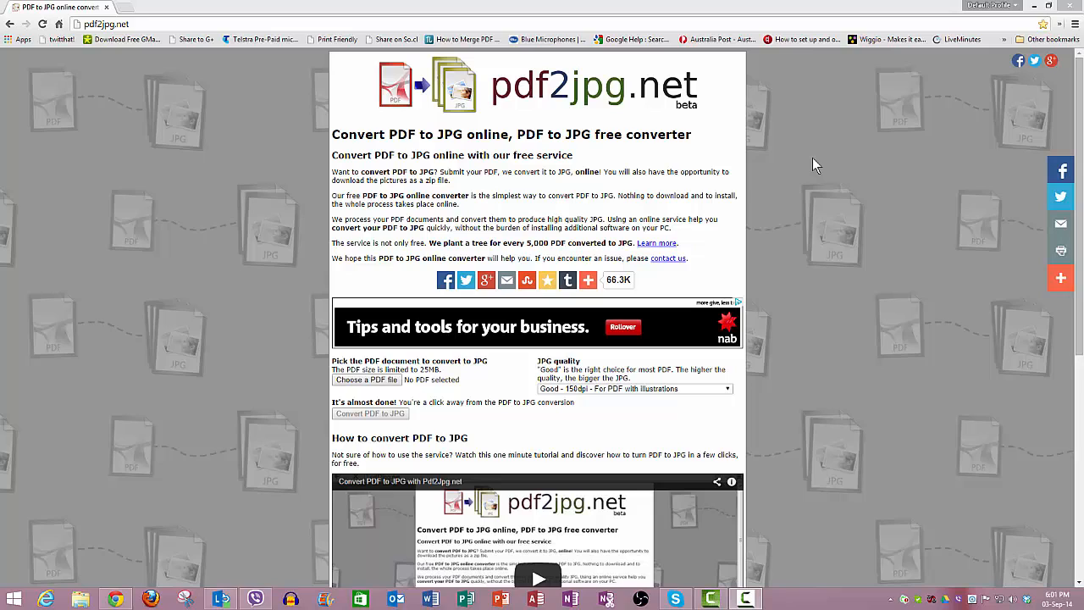
{"action": "mouse_move", "coordinate": [847, 176]}
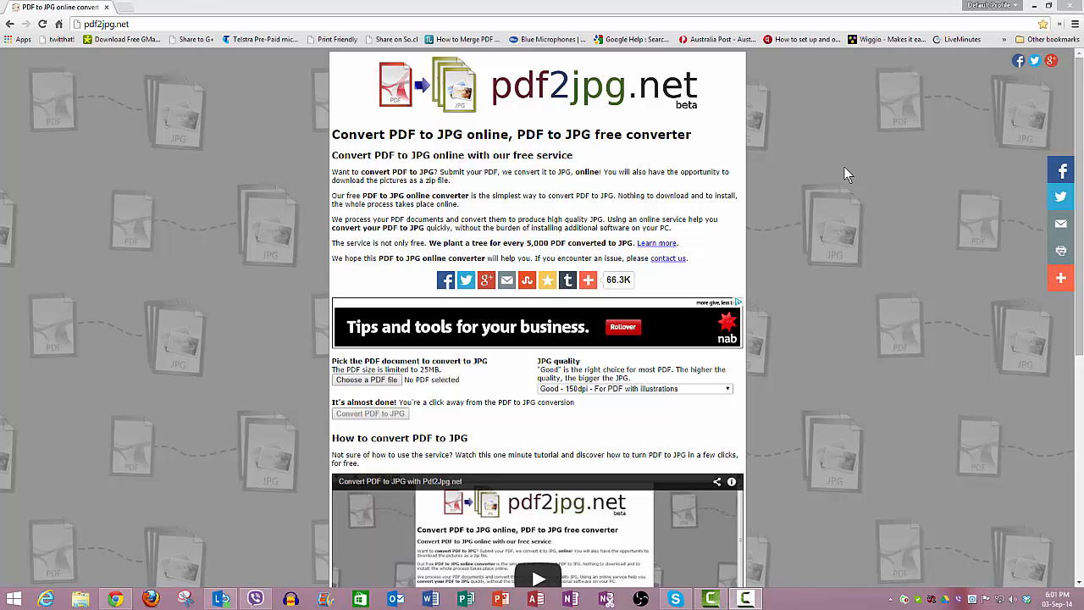
{"action": "mouse_move", "coordinate": [877, 183]}
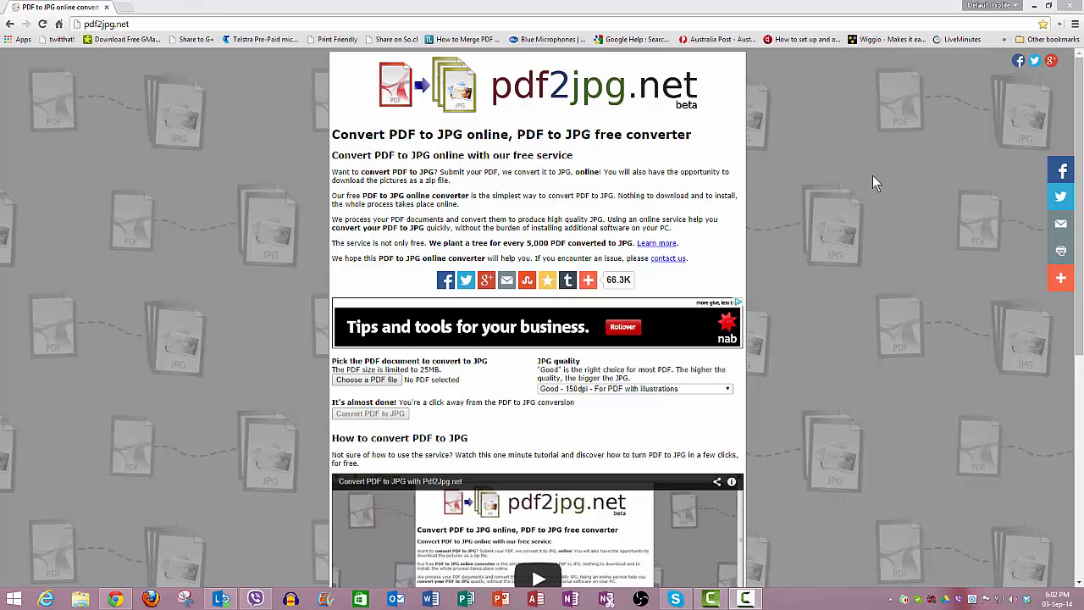
{"action": "mouse_move", "coordinate": [883, 176]}
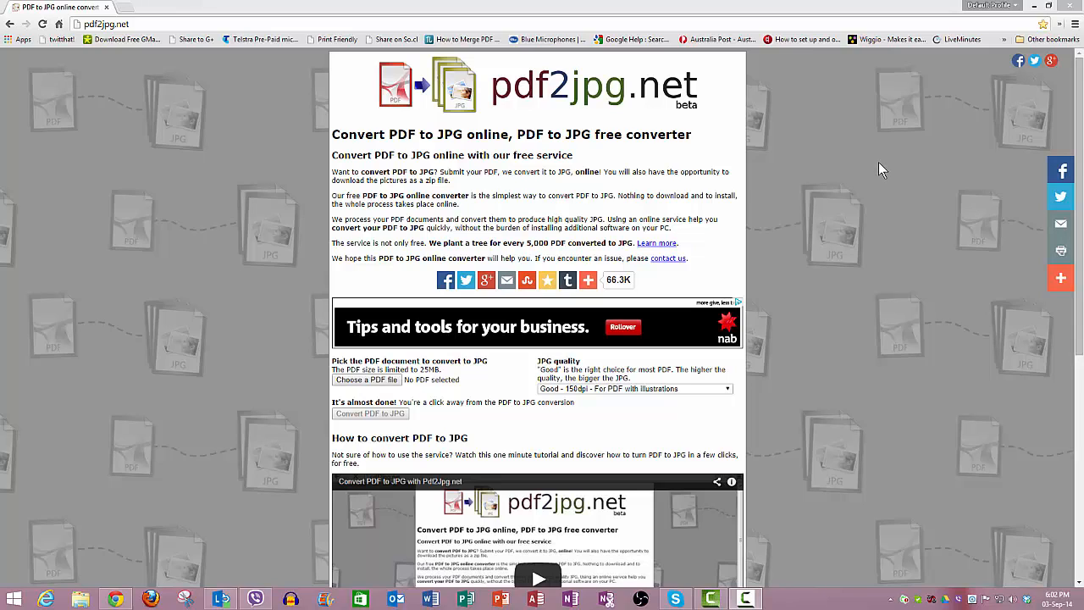
{"action": "mouse_move", "coordinate": [892, 168]}
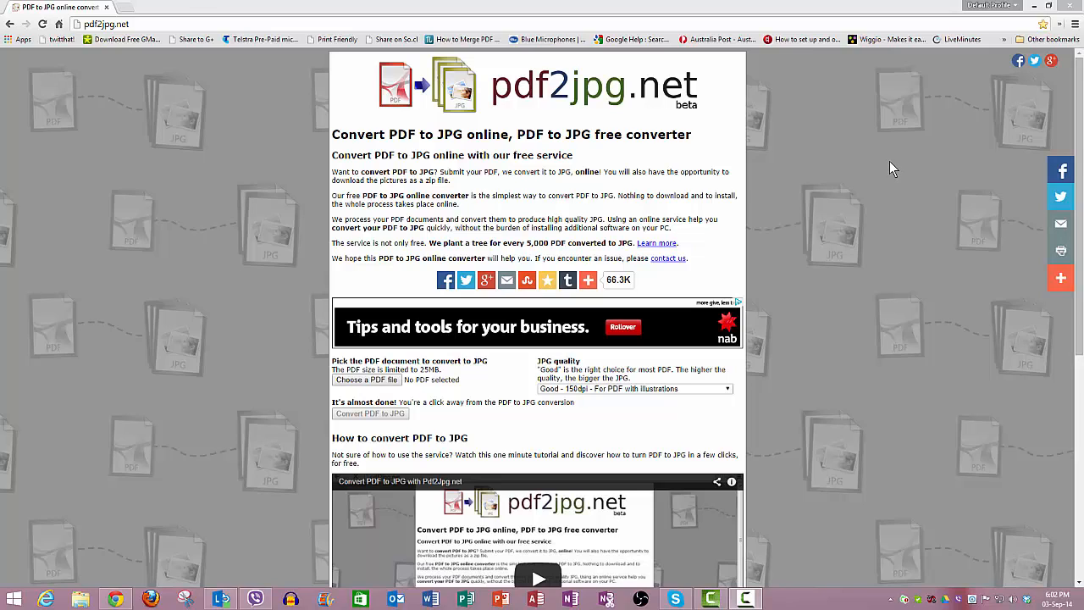
{"action": "mouse_move", "coordinate": [881, 151]}
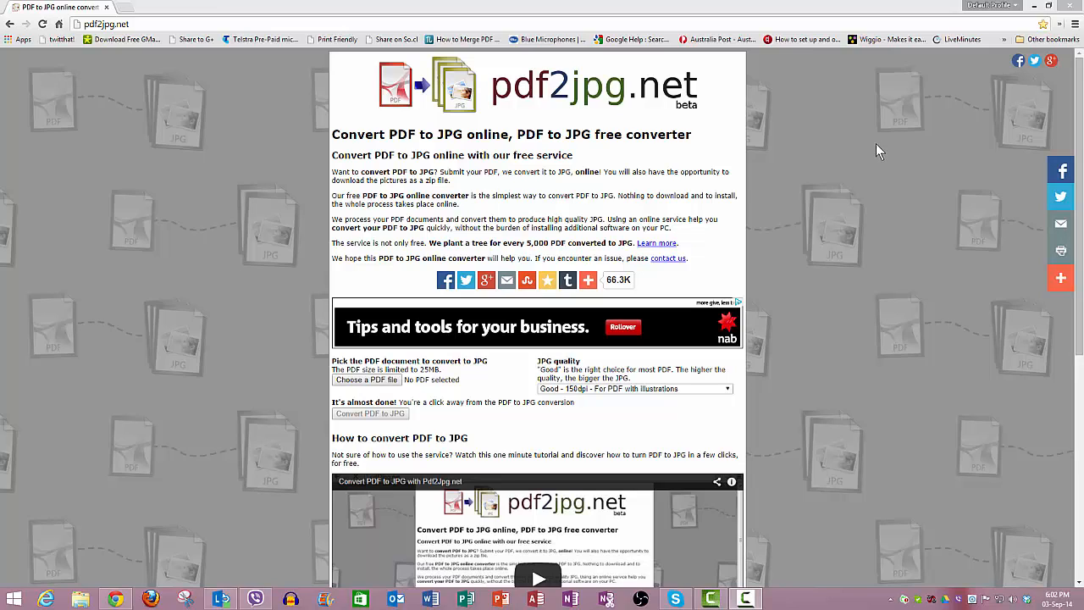
{"action": "mouse_move", "coordinate": [874, 151]}
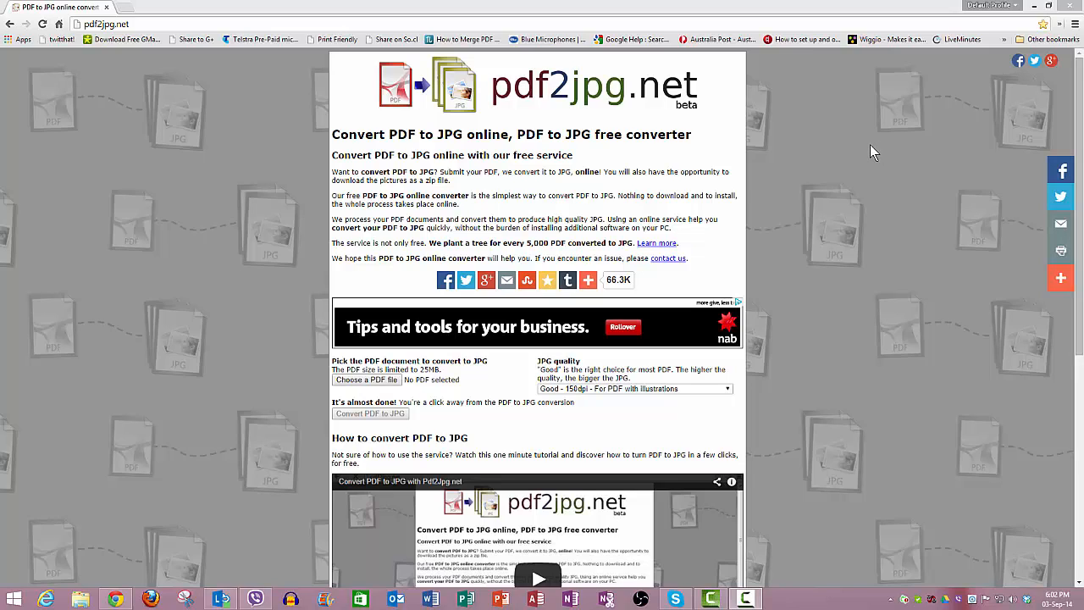
{"action": "mouse_move", "coordinate": [102, 113]}
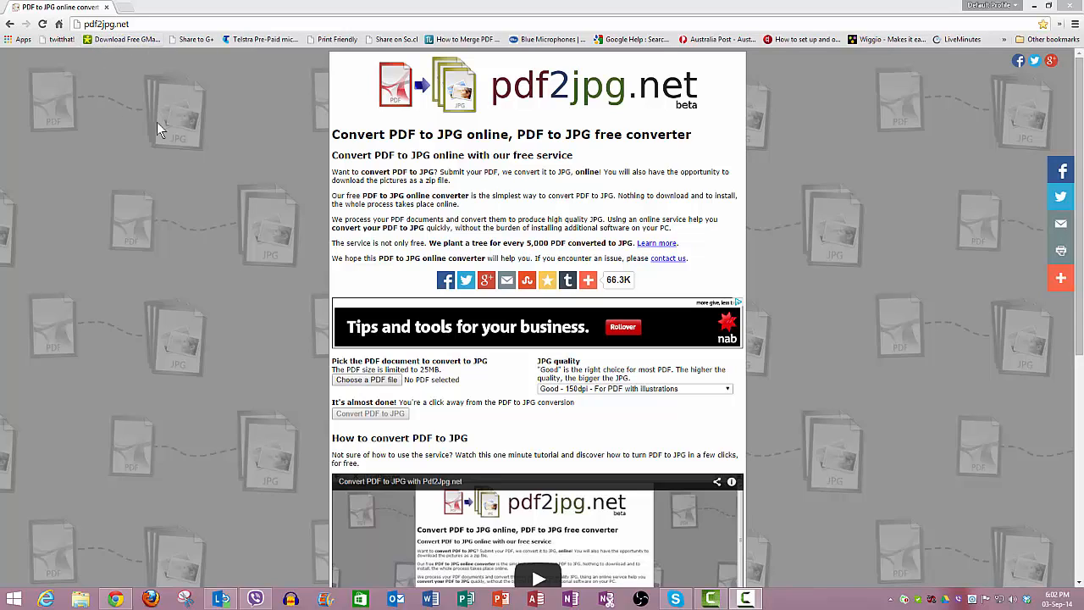
{"action": "mouse_move", "coordinate": [142, 185]}
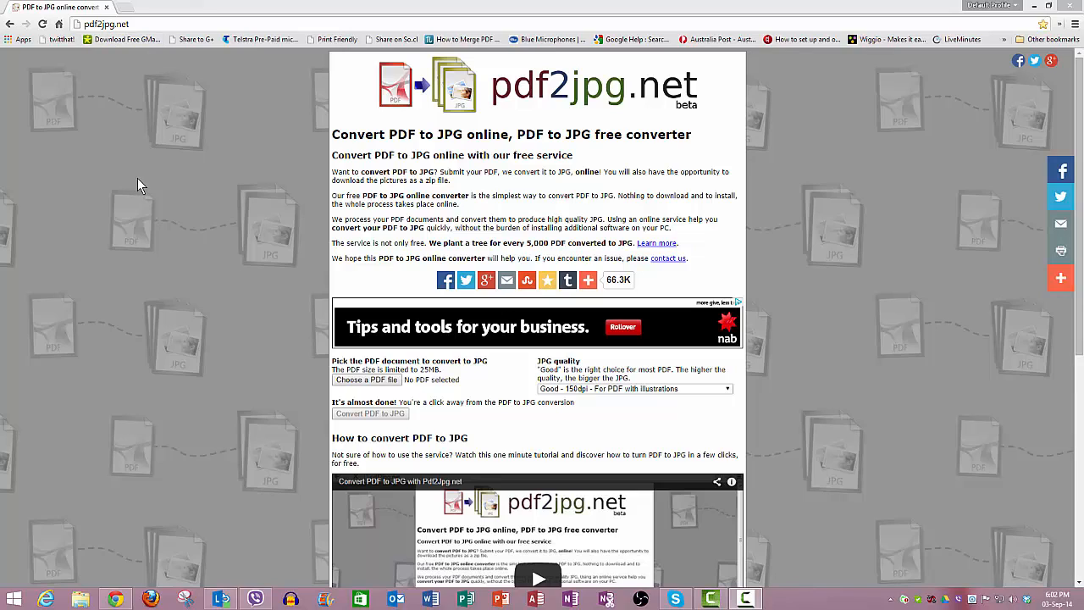
{"action": "mouse_move", "coordinate": [130, 216]}
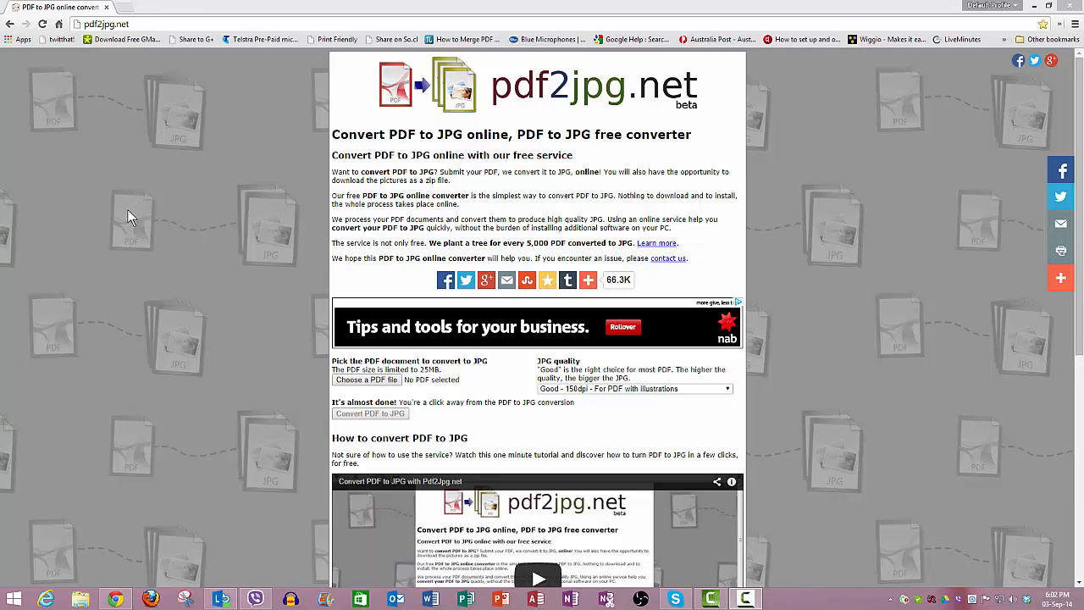
{"action": "mouse_move", "coordinate": [366, 380]}
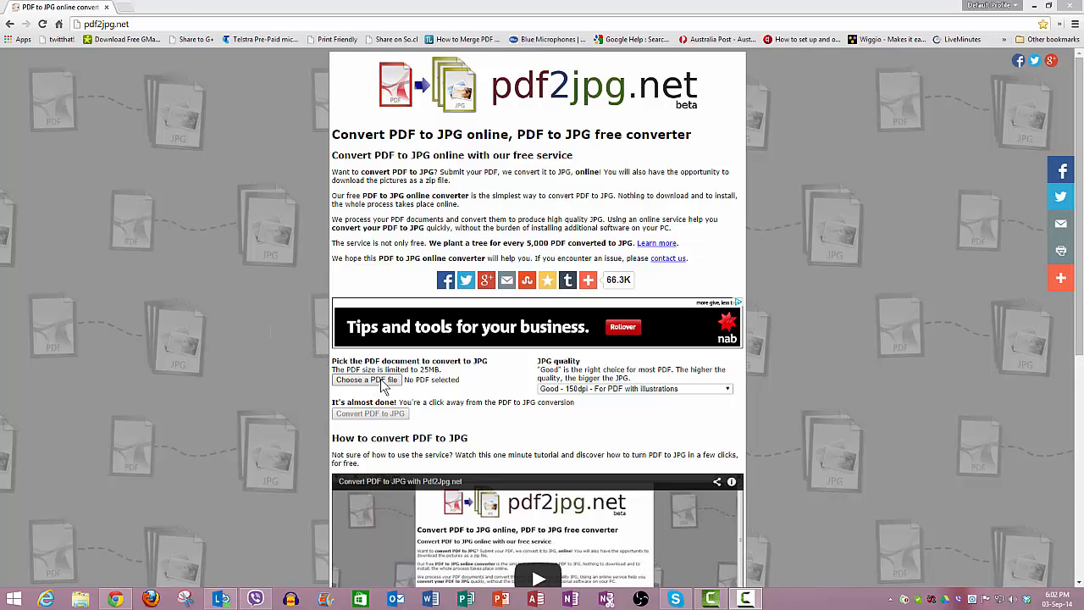
- Choose LaTrobe.pdf from the desktop as the file to convert
{"action": "left_click", "coordinate": [365, 379]}
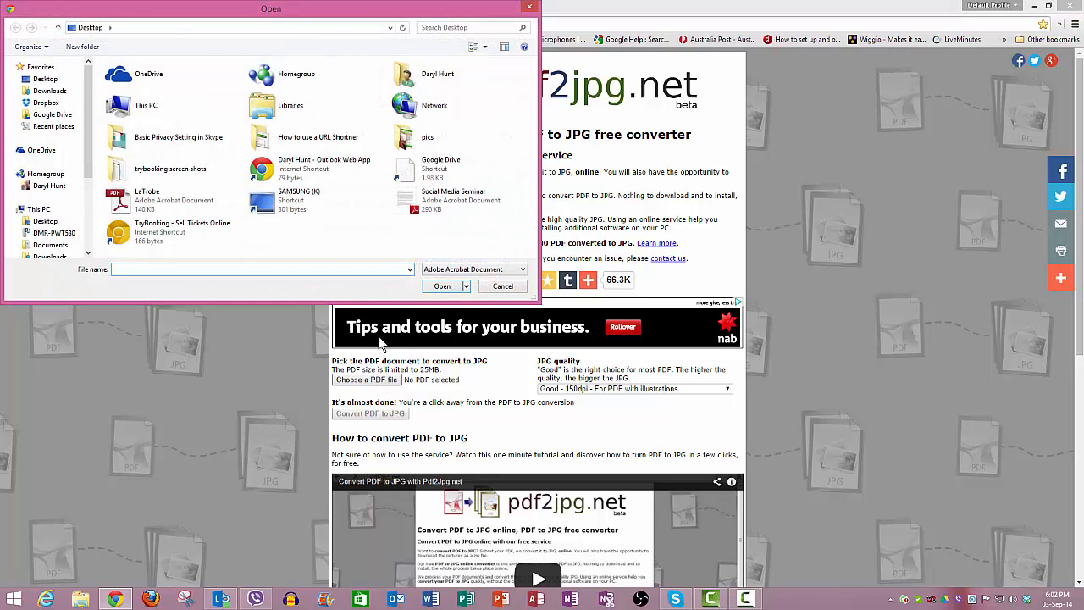
{"action": "left_click", "coordinate": [435, 105]}
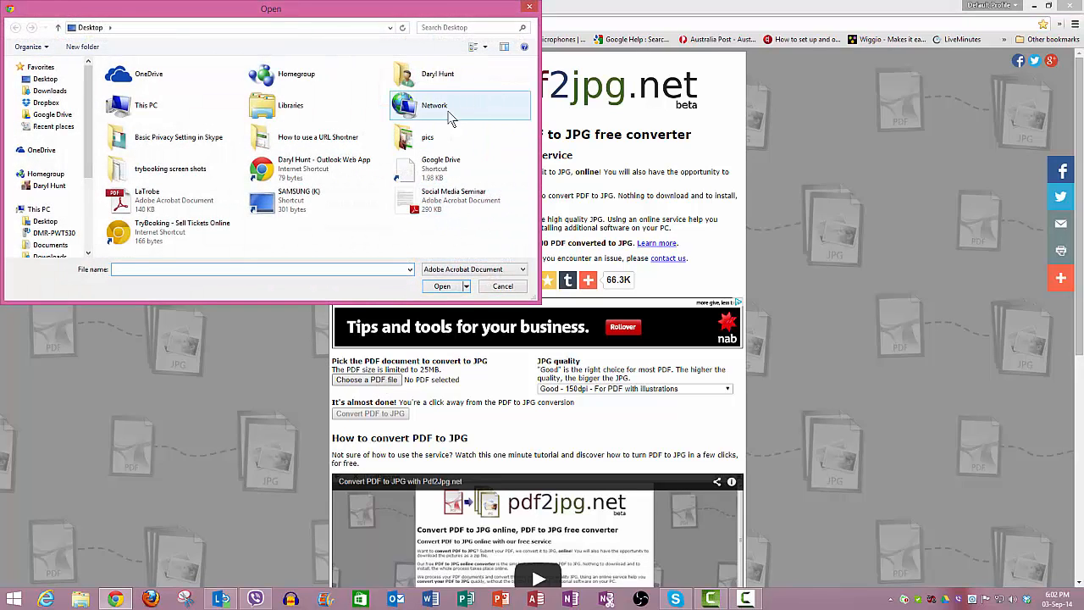
{"action": "left_click", "coordinate": [148, 200]}
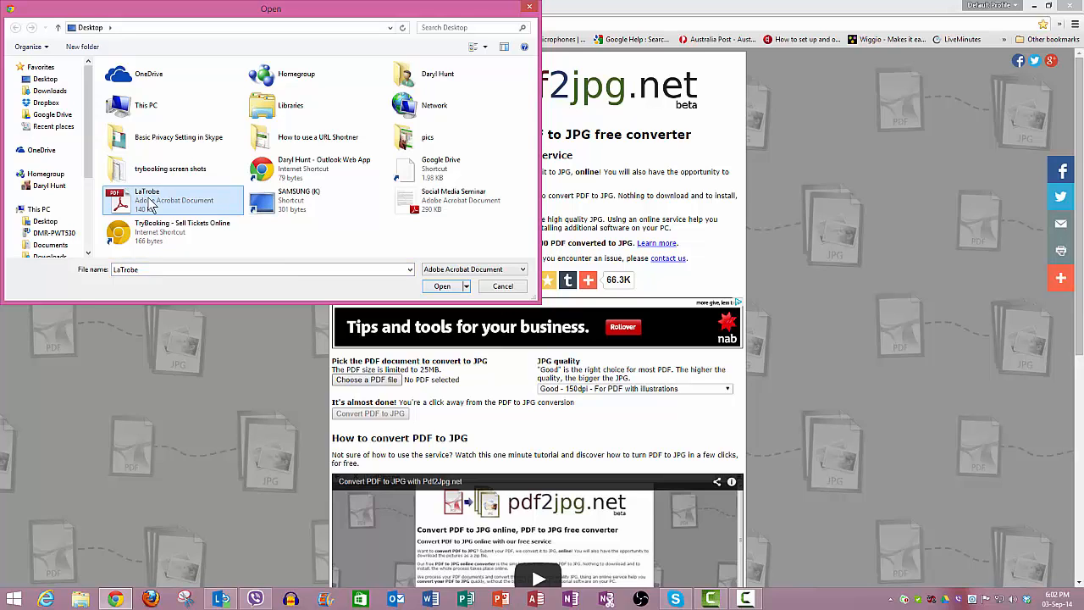
{"action": "left_click", "coordinate": [443, 286]}
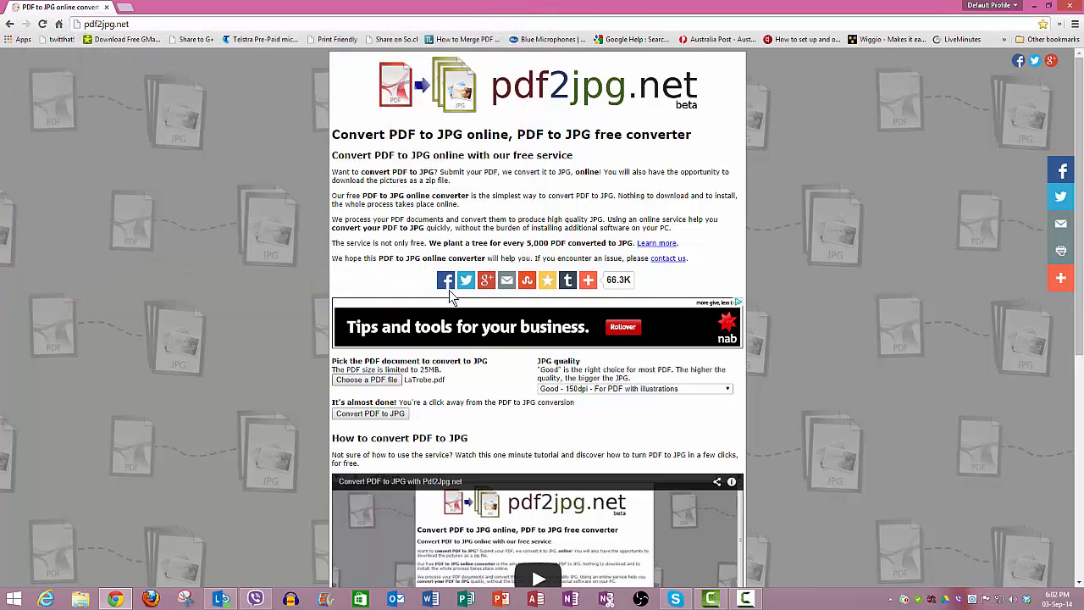
{"action": "mouse_move", "coordinate": [353, 436]}
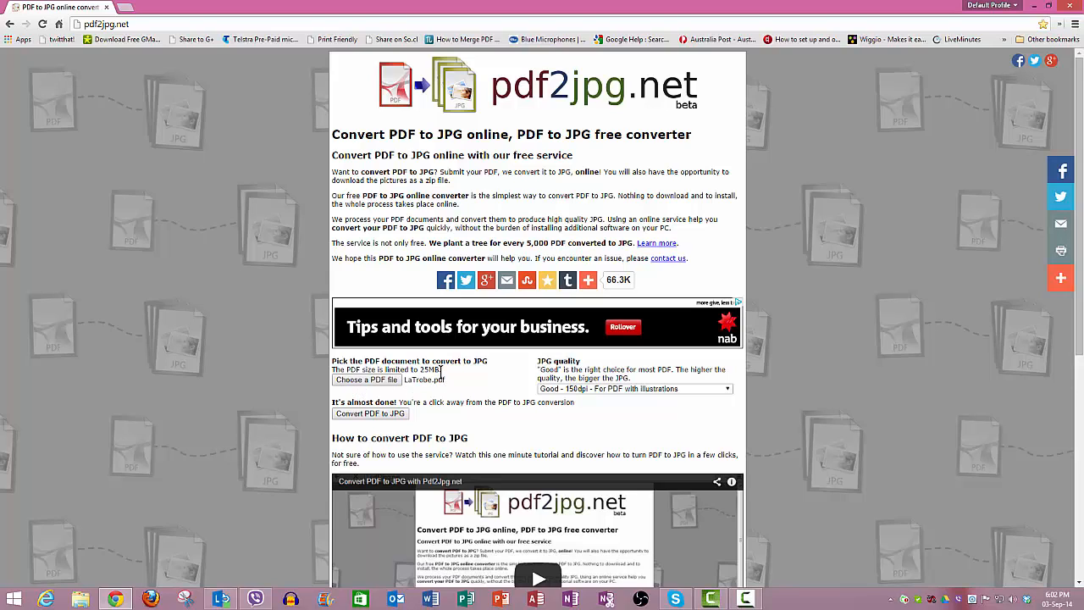
{"action": "mouse_move", "coordinate": [284, 364]}
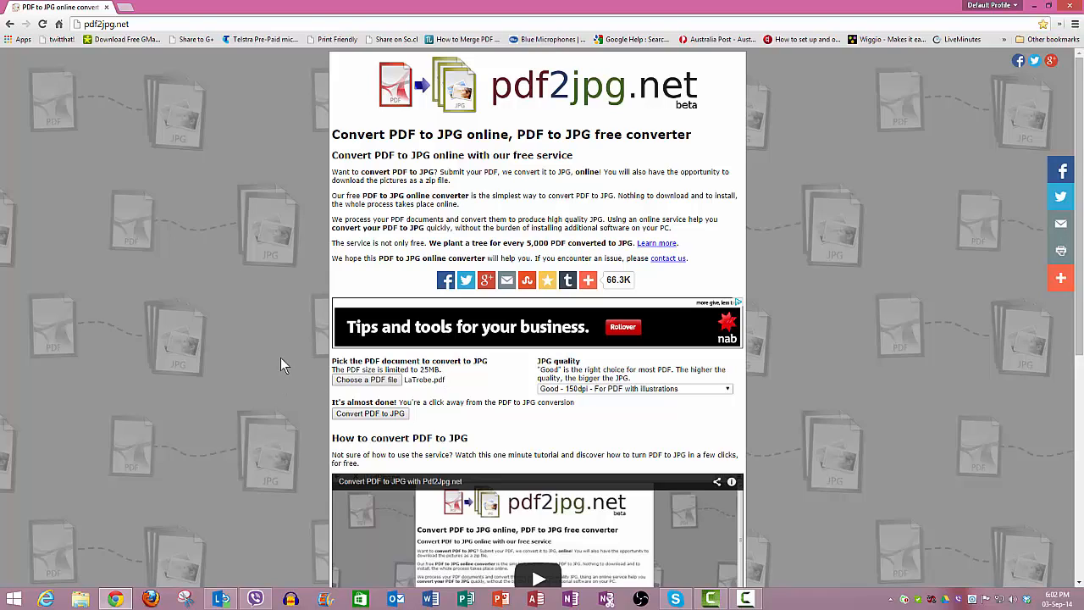
{"action": "mouse_move", "coordinate": [286, 364]}
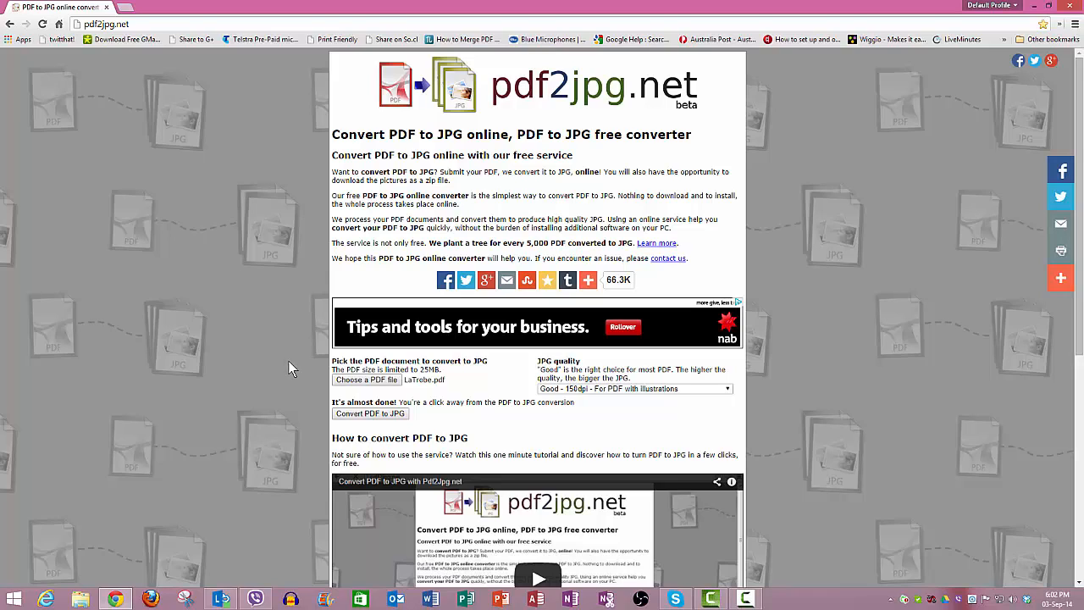
{"action": "mouse_move", "coordinate": [282, 370]}
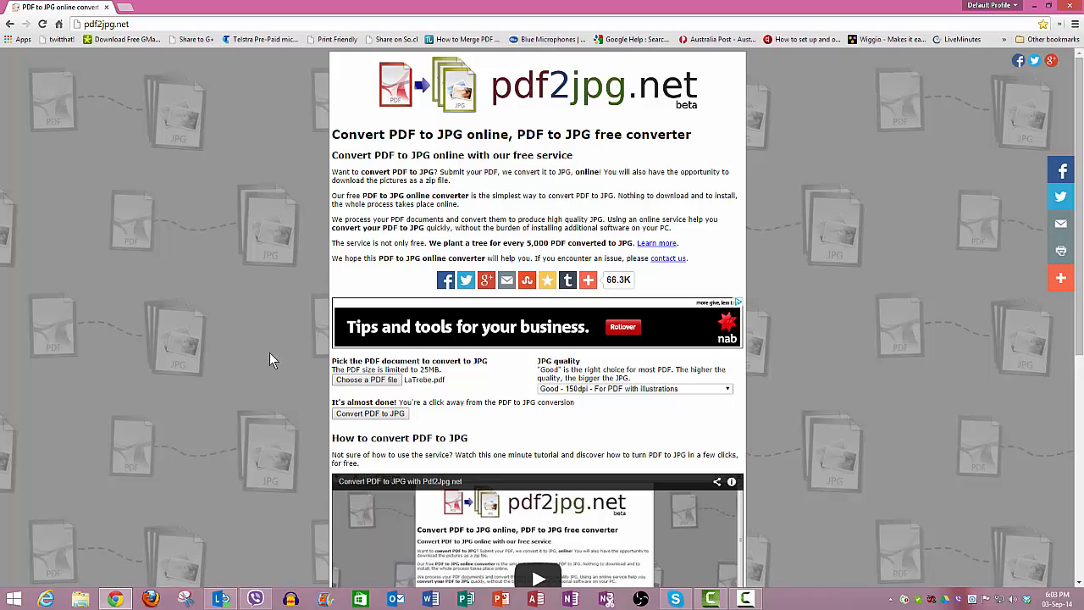
{"action": "mouse_move", "coordinate": [273, 356]}
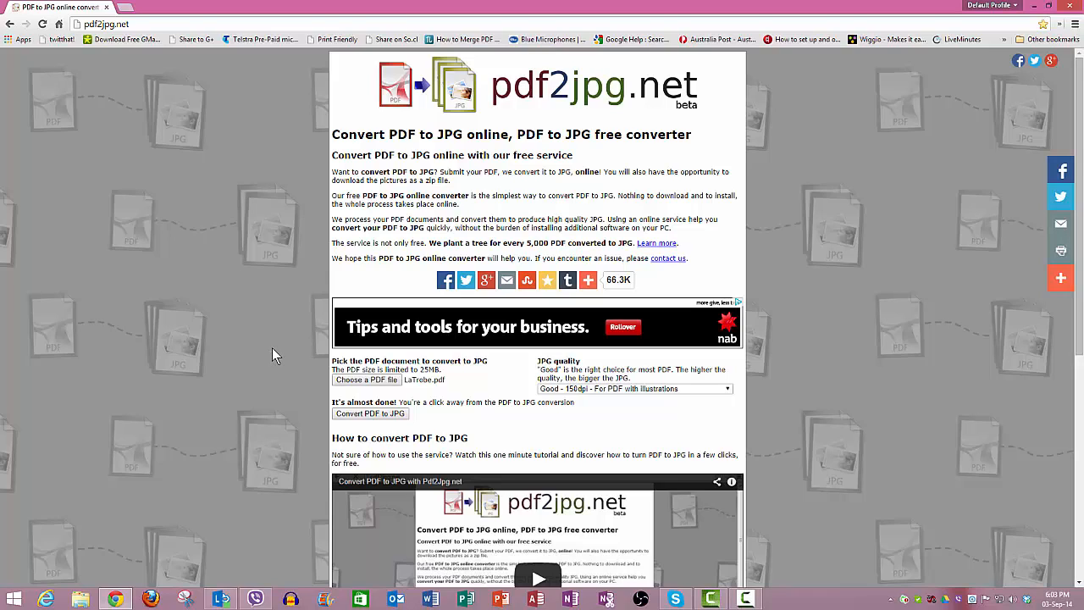
{"action": "mouse_move", "coordinate": [270, 352]}
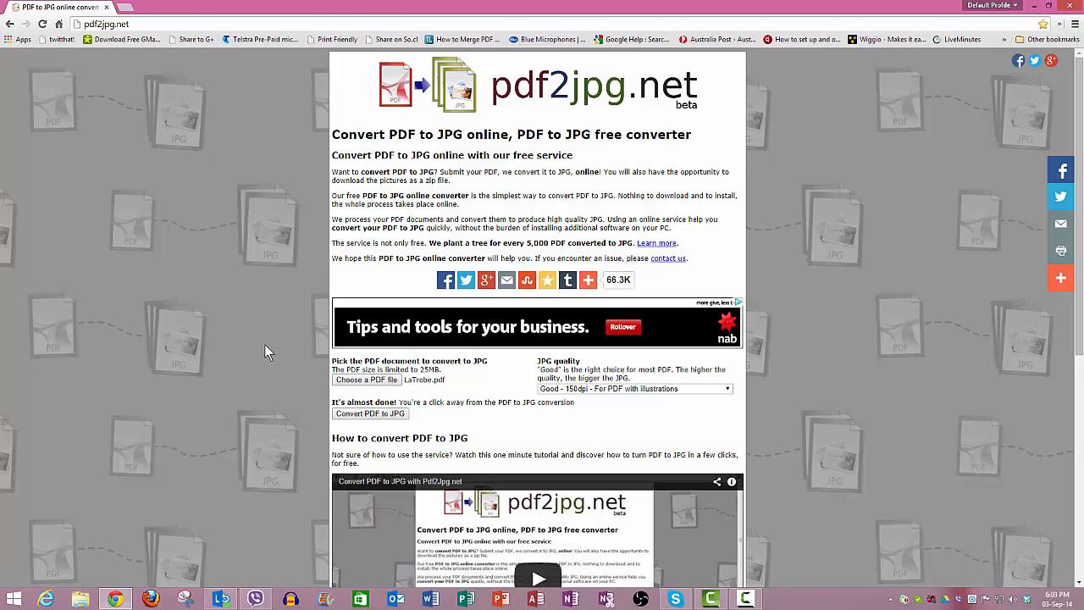
{"action": "mouse_move", "coordinate": [258, 352]}
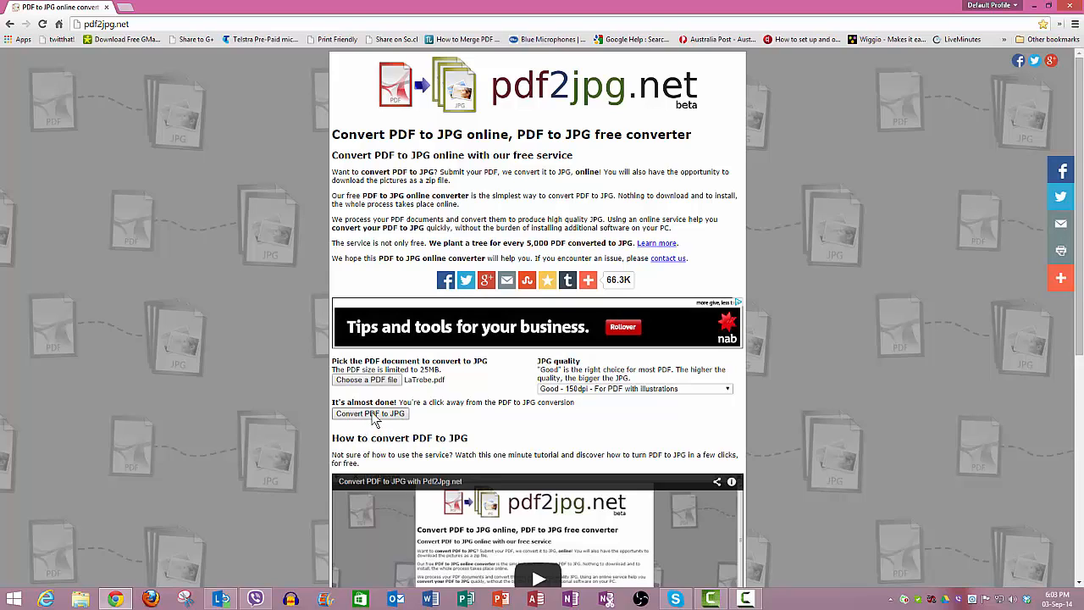
- Convert the PDF to JPG and download the page 1 image, LaTrobe-page-001.jpg
{"action": "left_click", "coordinate": [369, 414]}
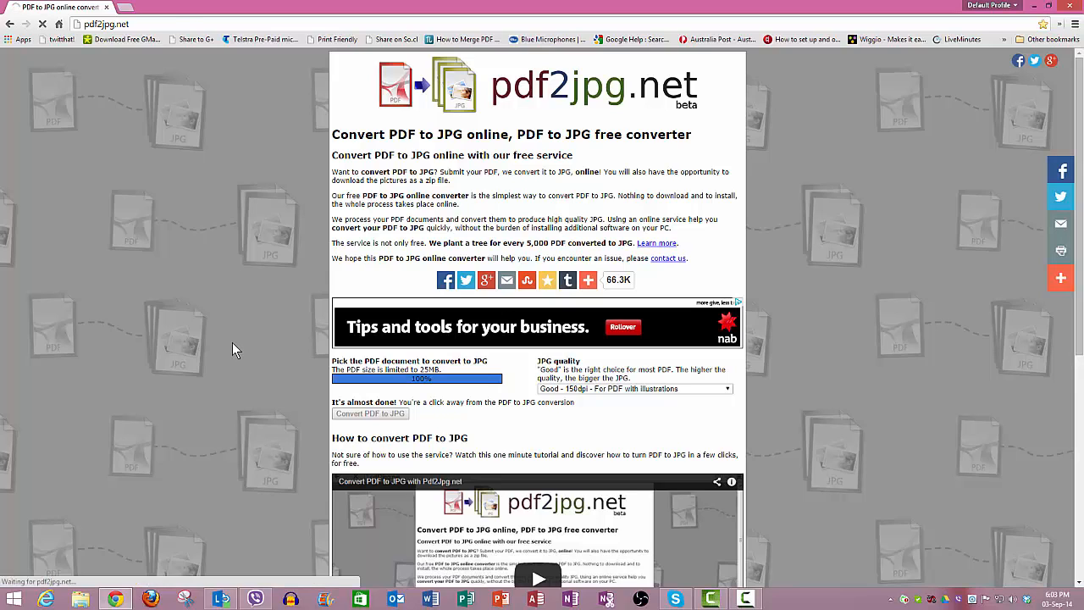
{"action": "left_click", "coordinate": [369, 413]}
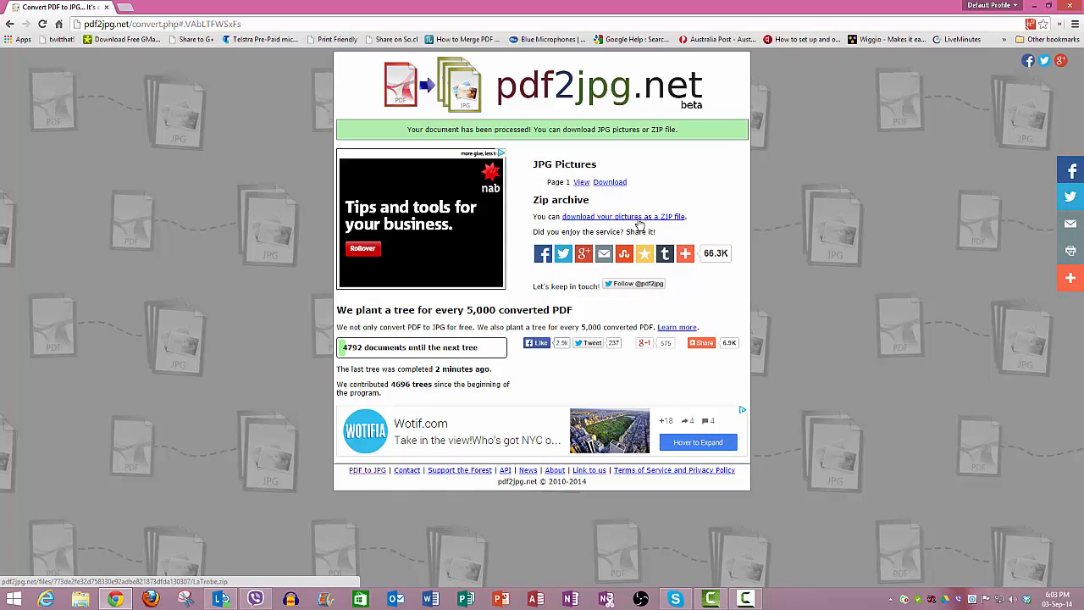
{"action": "mouse_move", "coordinate": [581, 182]}
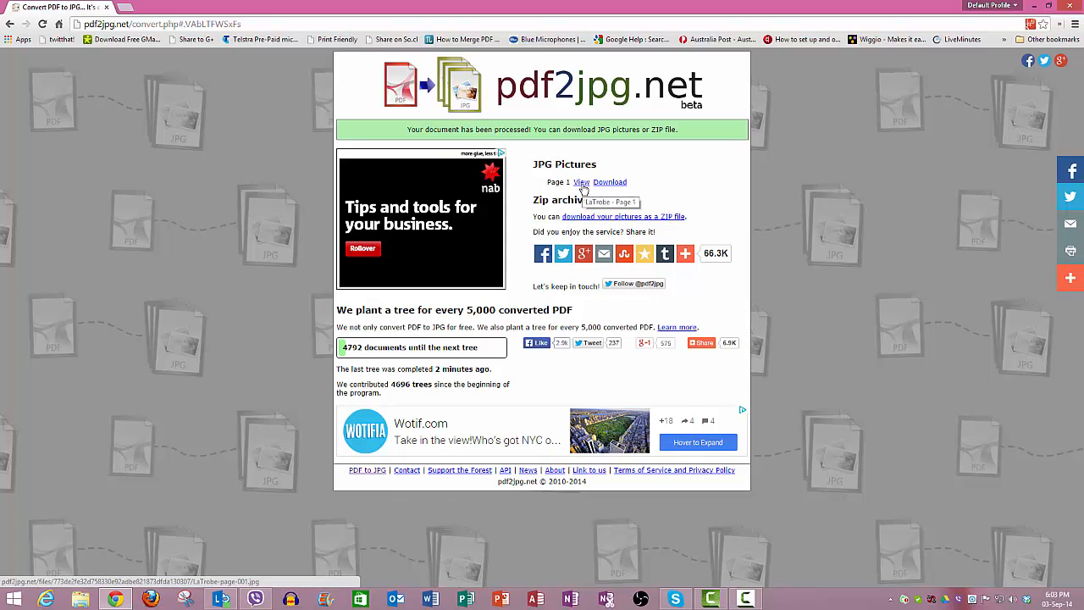
{"action": "mouse_move", "coordinate": [610, 185]}
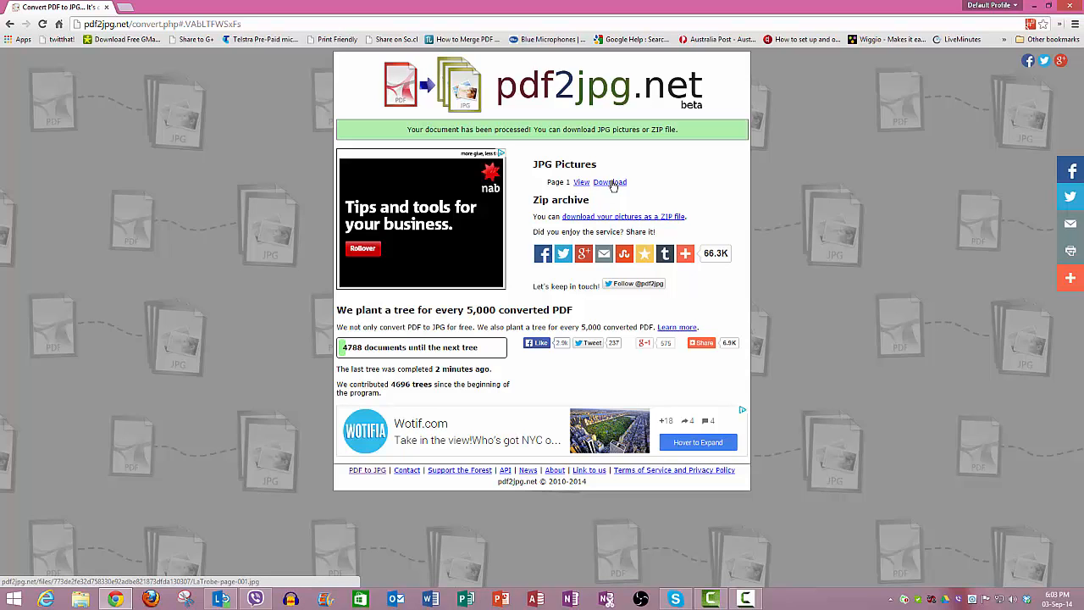
{"action": "left_click", "coordinate": [609, 182]}
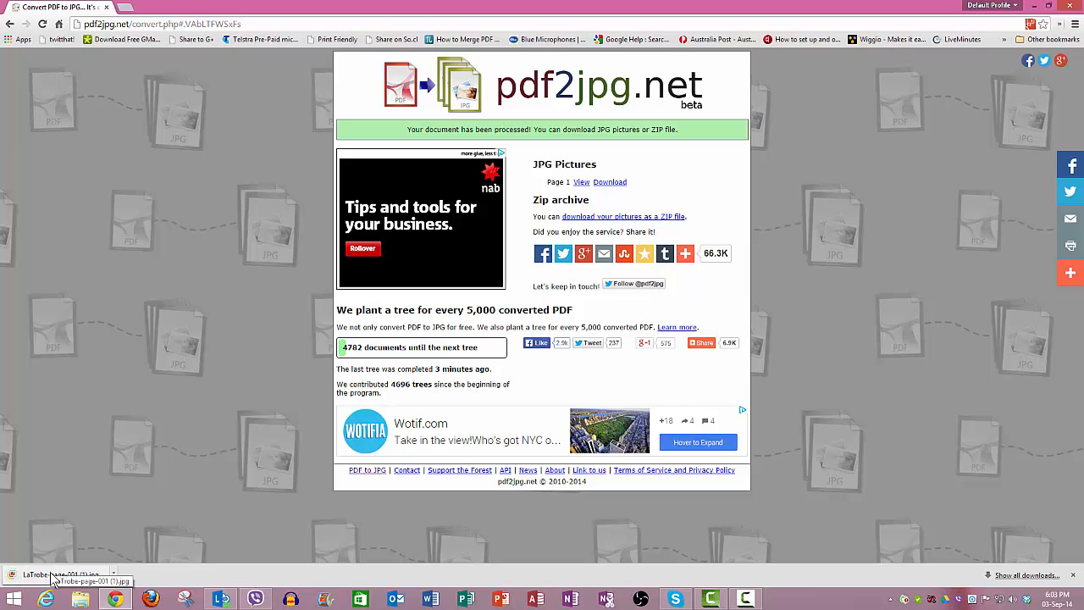
{"action": "left_click", "coordinate": [59, 580]}
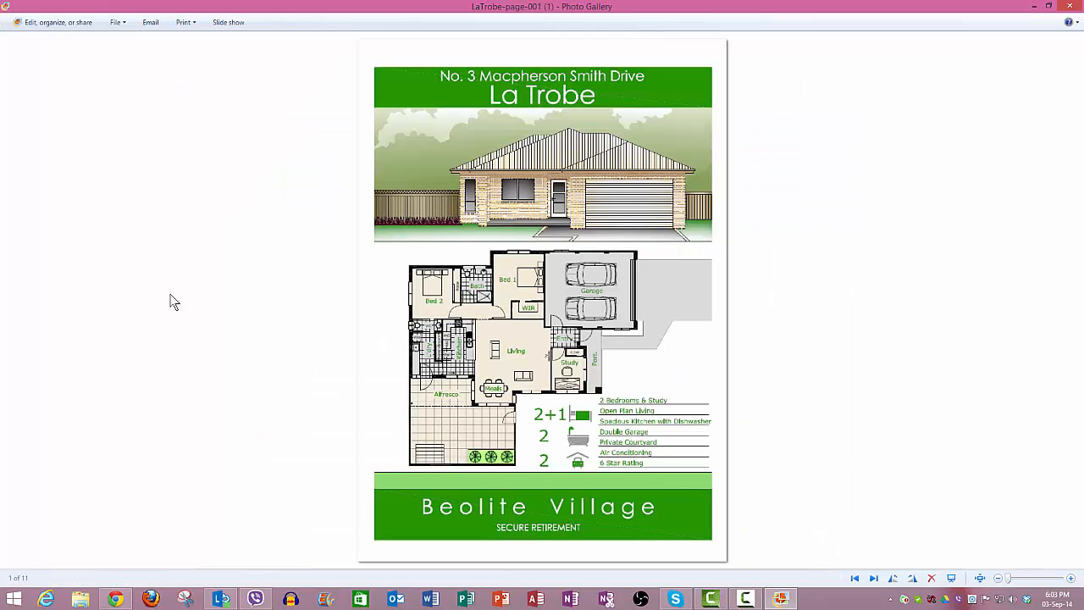
{"action": "mouse_move", "coordinate": [261, 197]}
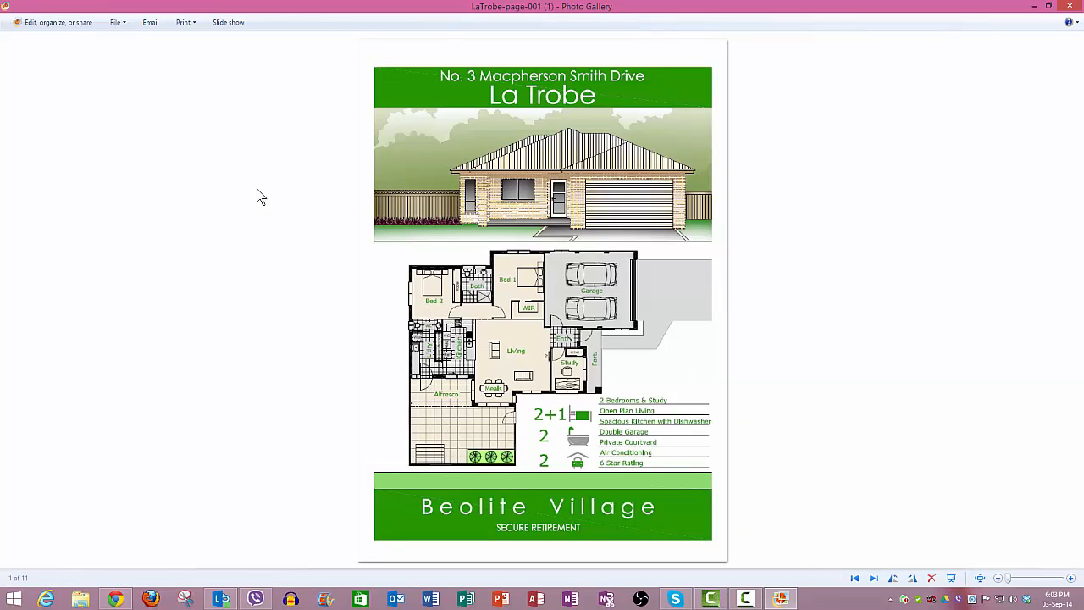
{"action": "mouse_move", "coordinate": [161, 104]}
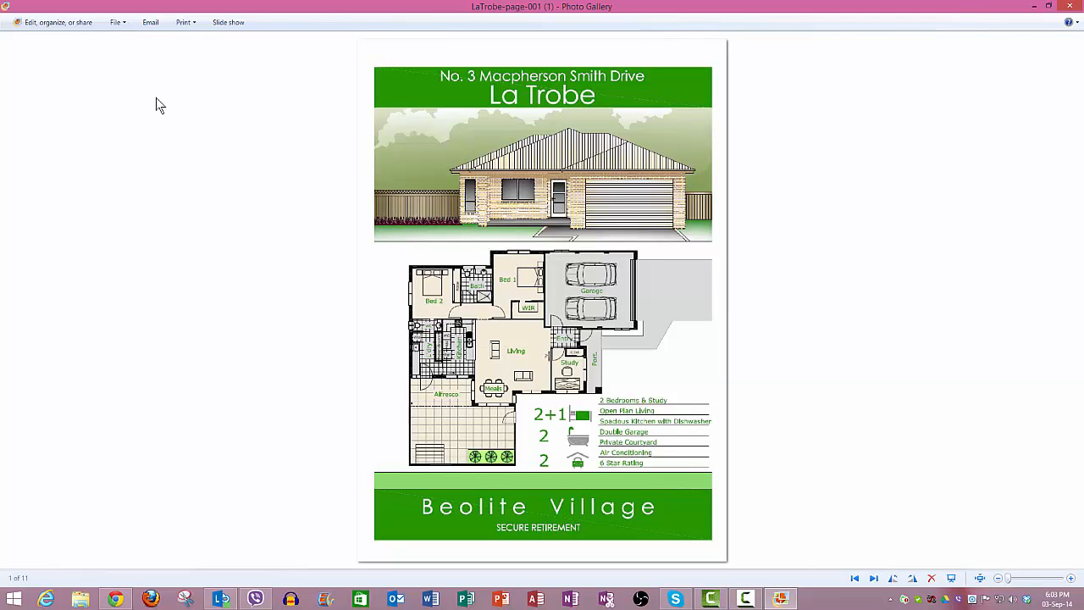
{"action": "mouse_move", "coordinate": [1072, 9]}
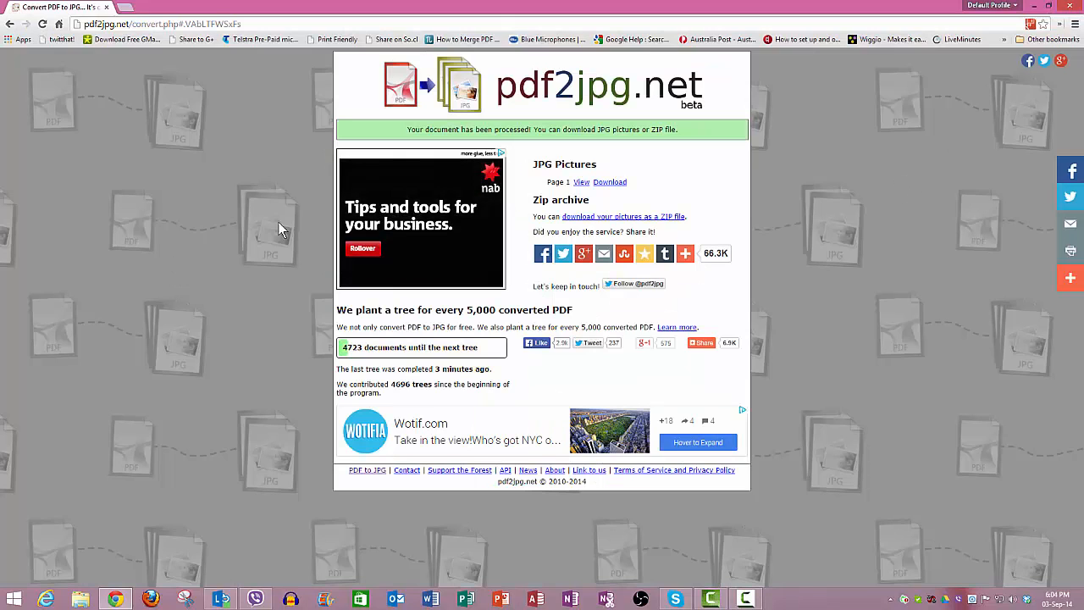
{"action": "mouse_move", "coordinate": [125, 239]}
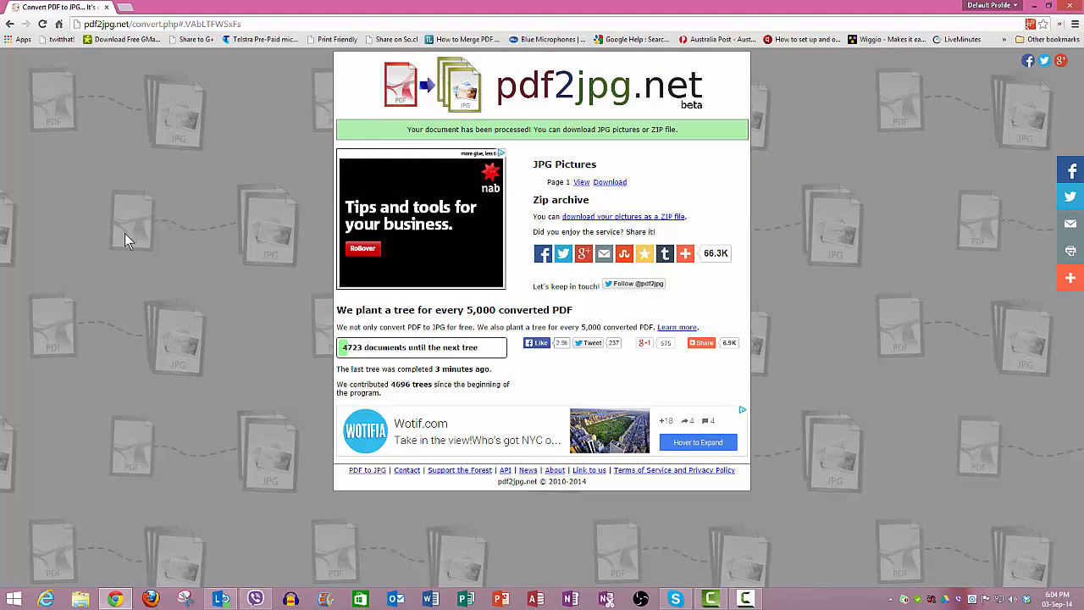
{"action": "mouse_move", "coordinate": [116, 237]}
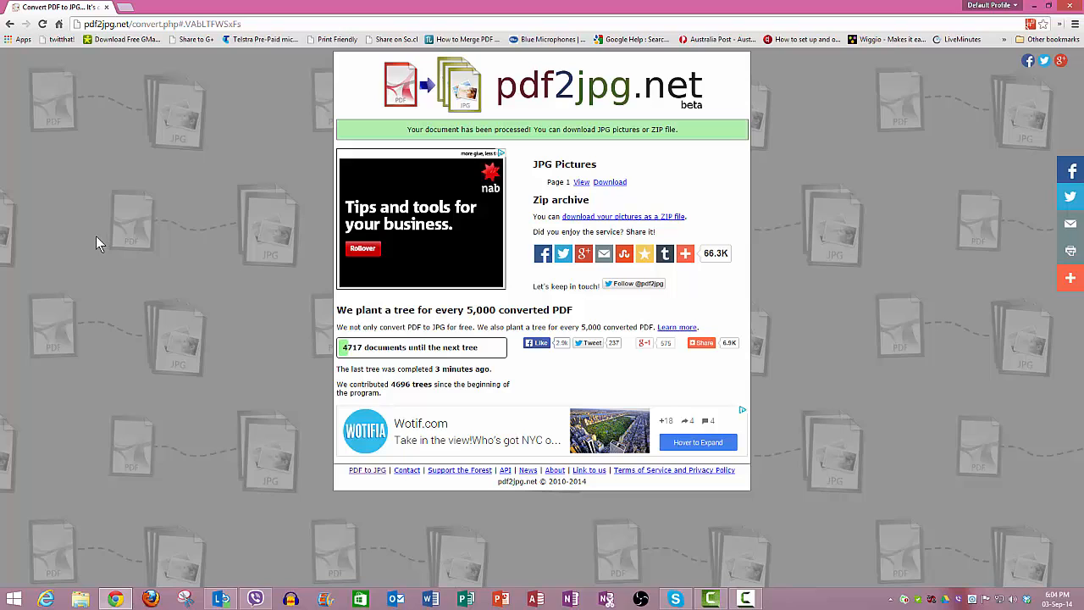
{"action": "mouse_move", "coordinate": [96, 249]}
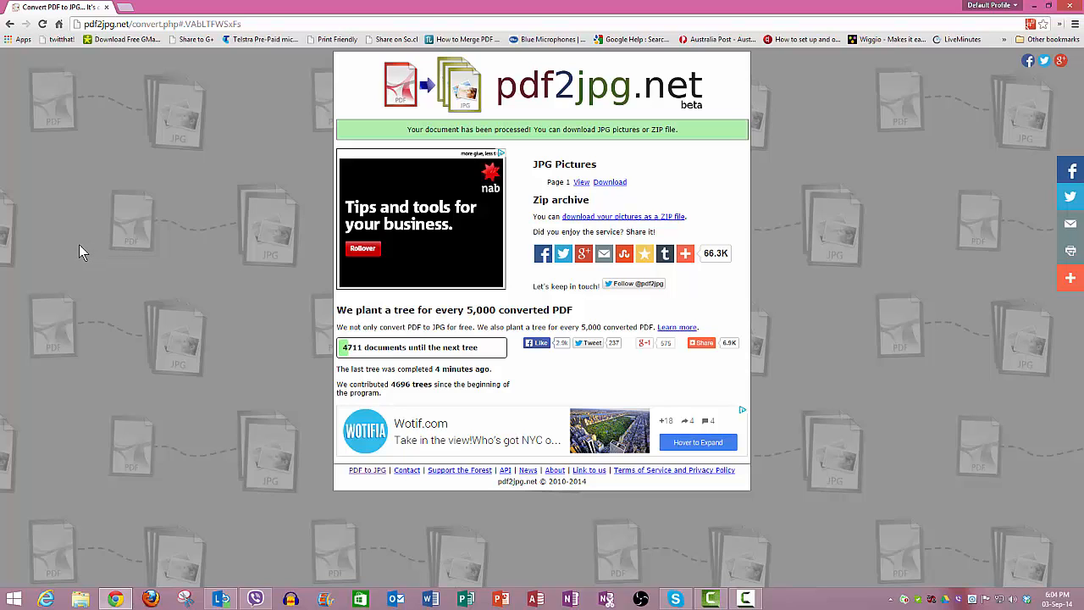
{"action": "mouse_move", "coordinate": [114, 237]}
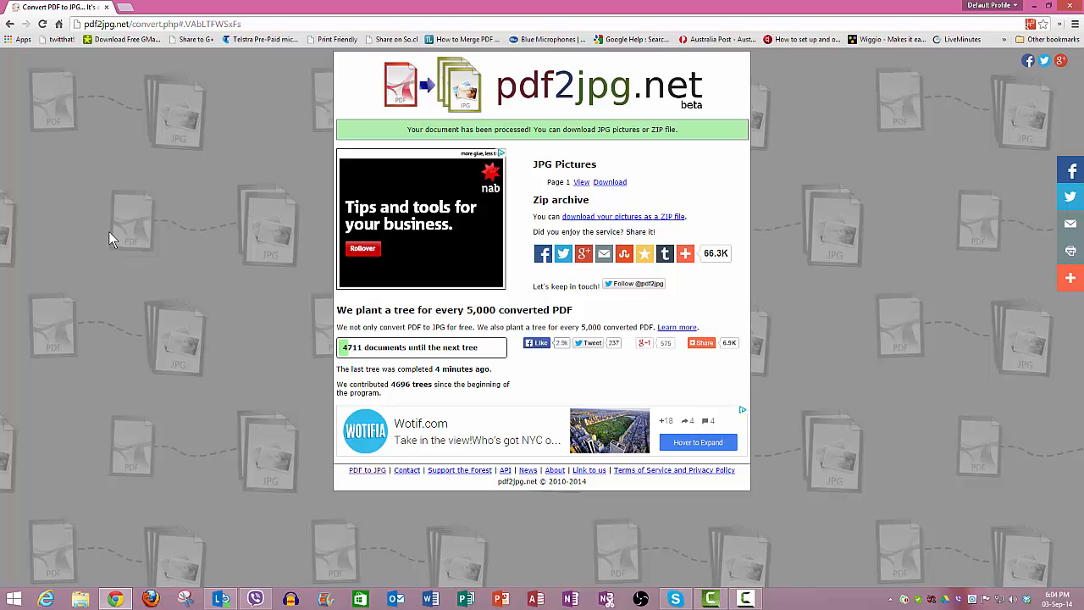
{"action": "mouse_move", "coordinate": [116, 240]}
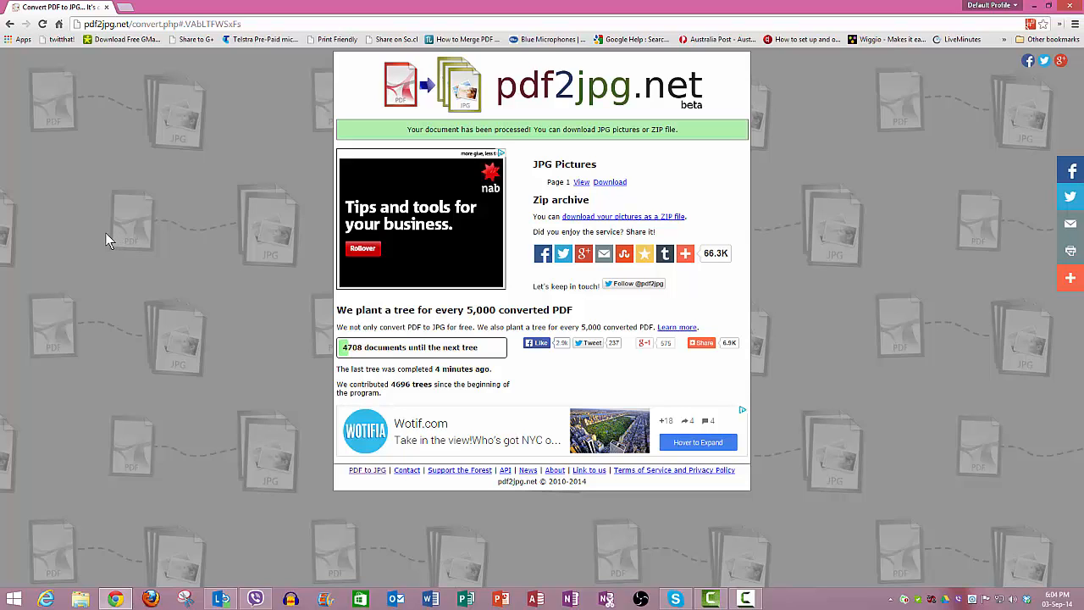
{"action": "mouse_move", "coordinate": [104, 233]}
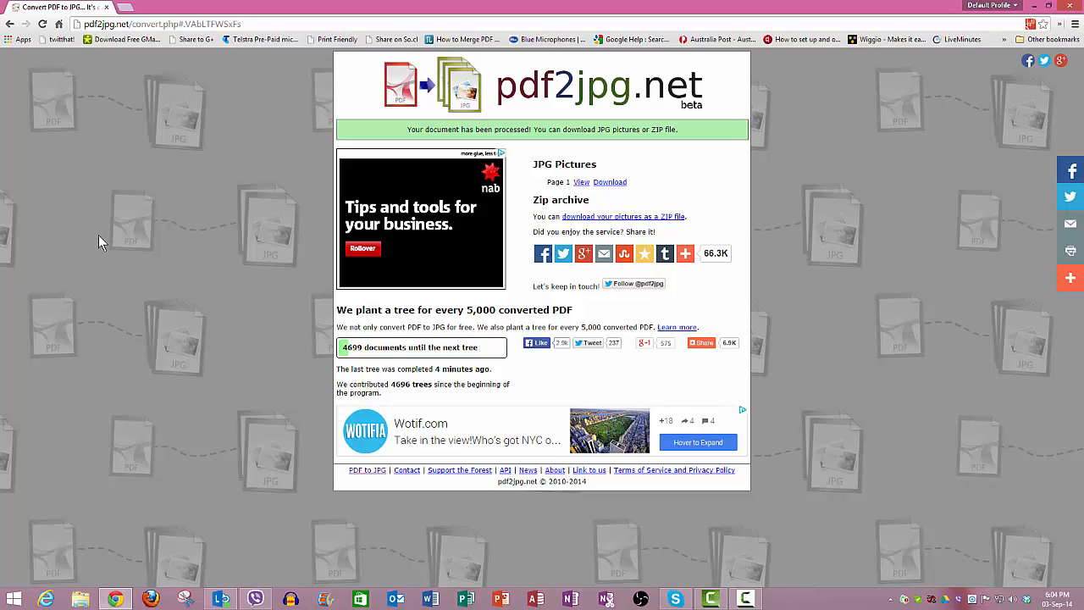
{"action": "mouse_move", "coordinate": [96, 253]}
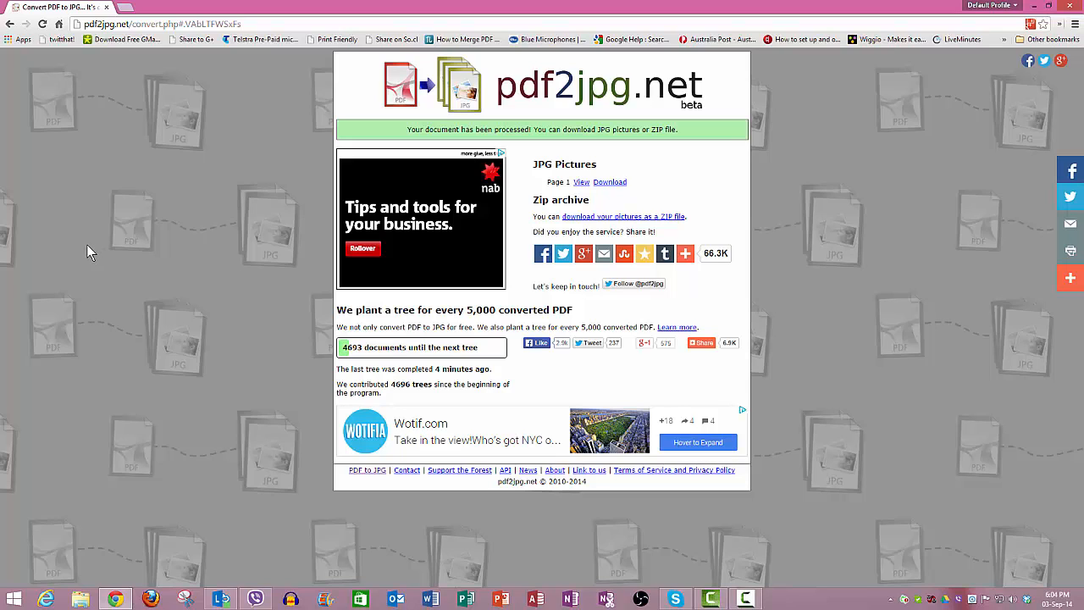
{"action": "mouse_move", "coordinate": [103, 260]}
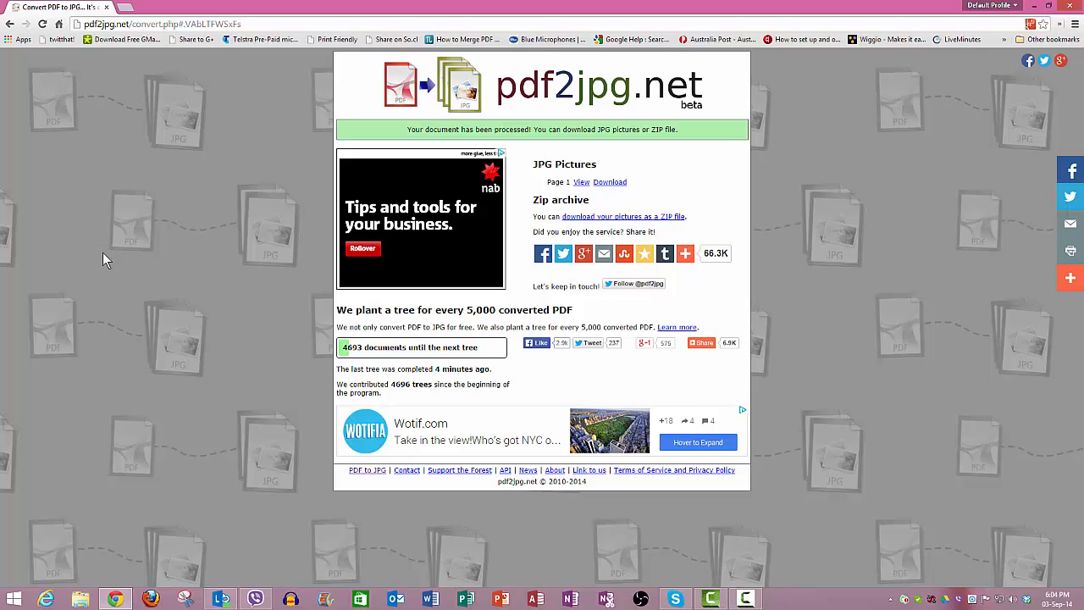